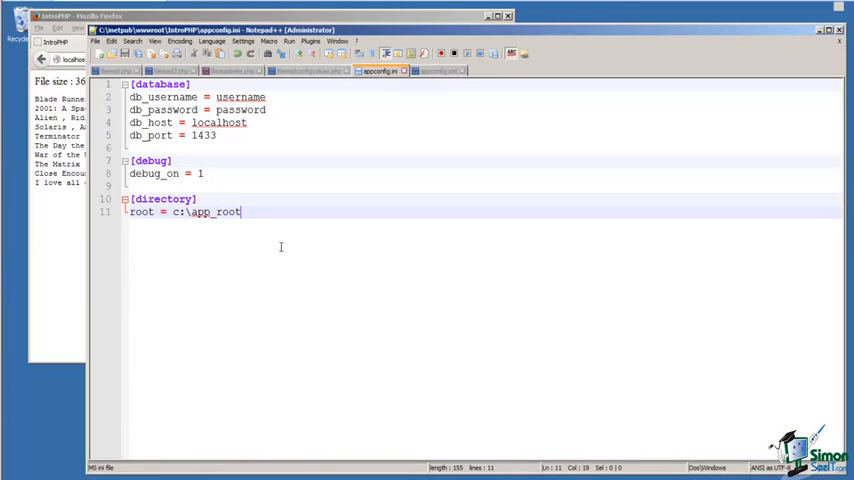
mouse_move(234, 126)
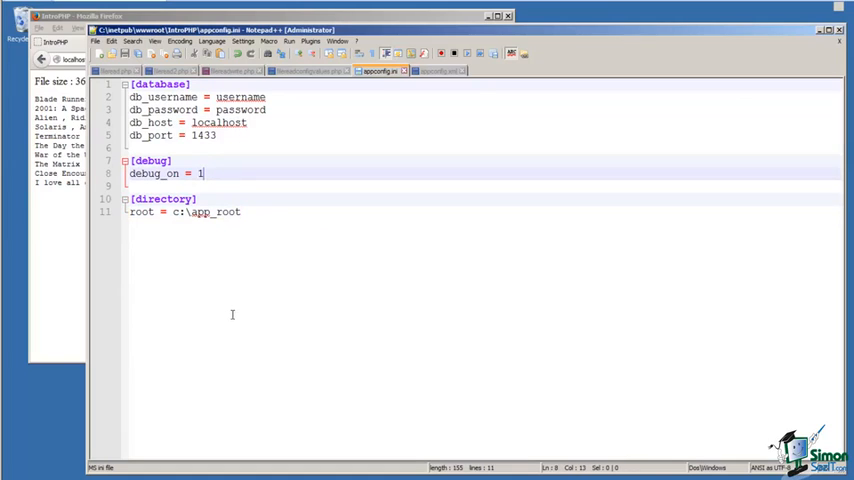
mouse_move(254, 276)
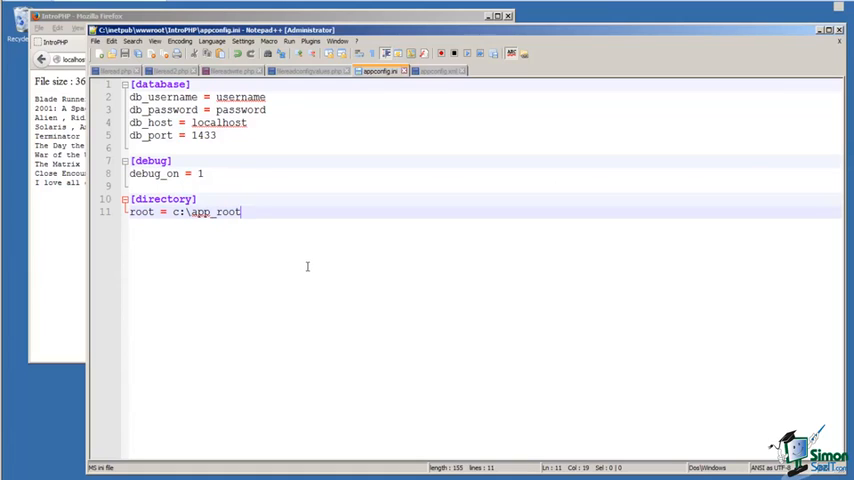
mouse_move(312, 262)
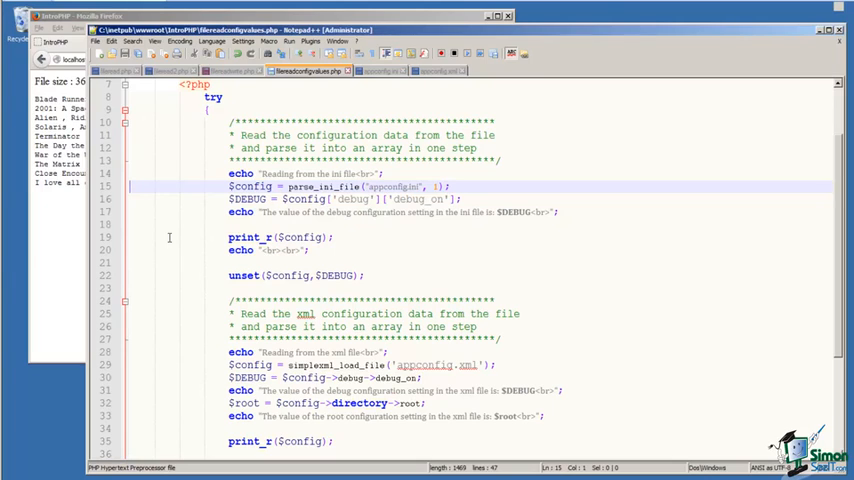
mouse_move(176, 236)
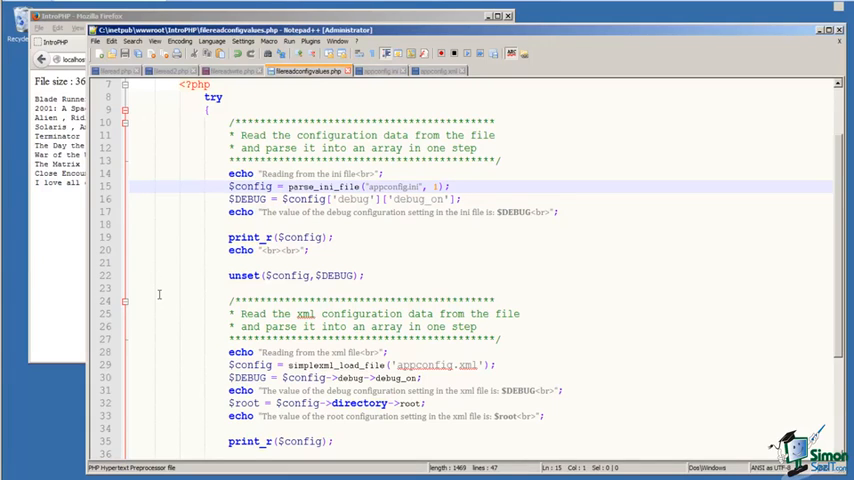
mouse_move(400, 268)
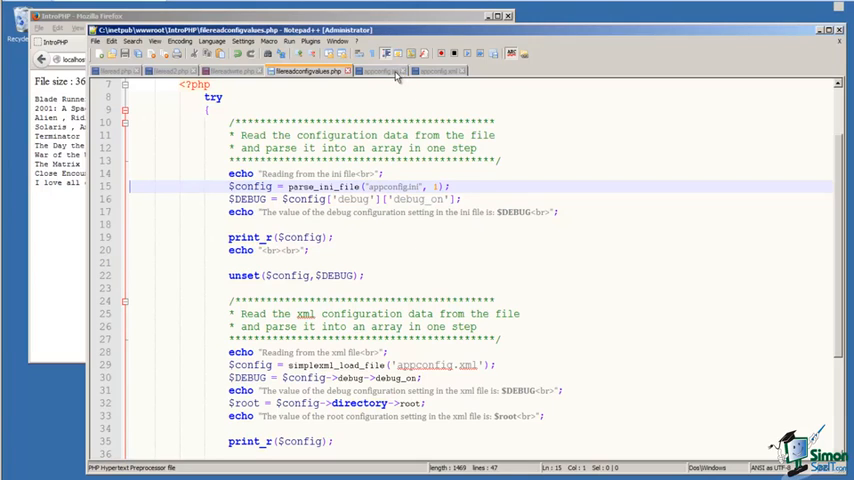
mouse_move(384, 76)
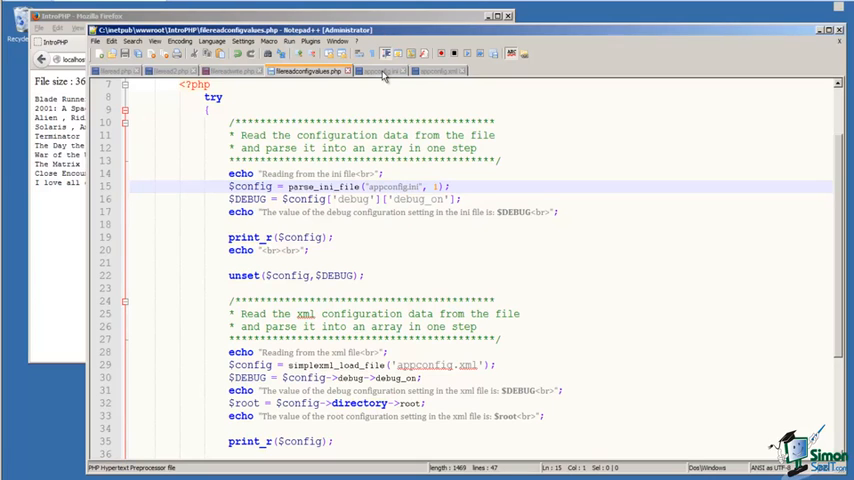
Bring the PHP config-reading script forward in Notepad++ to review its INI parsing code
left_click(384, 72)
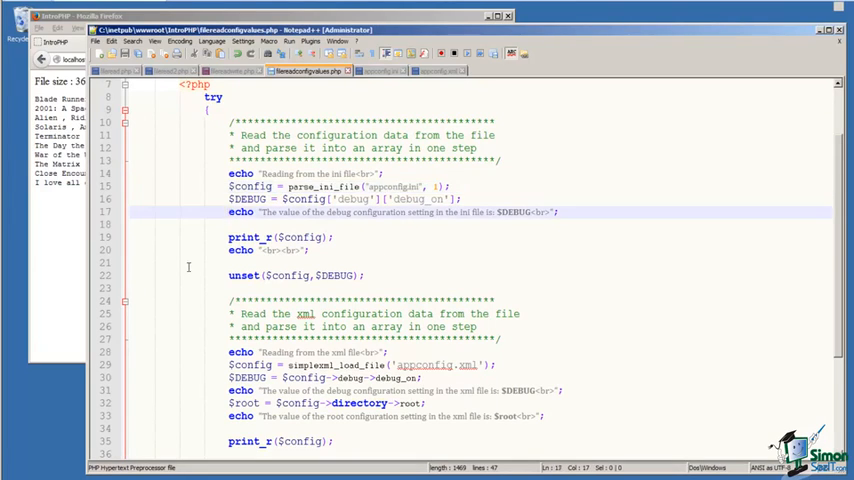
scroll("down", 3)
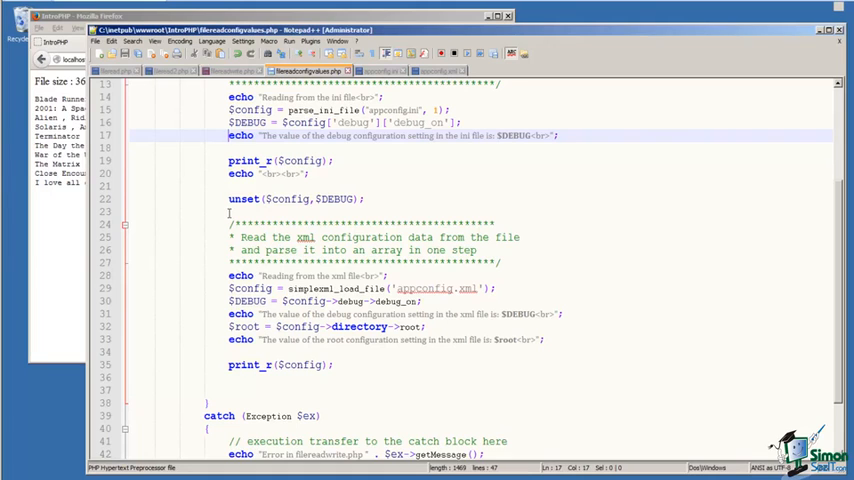
scroll("down", 3)
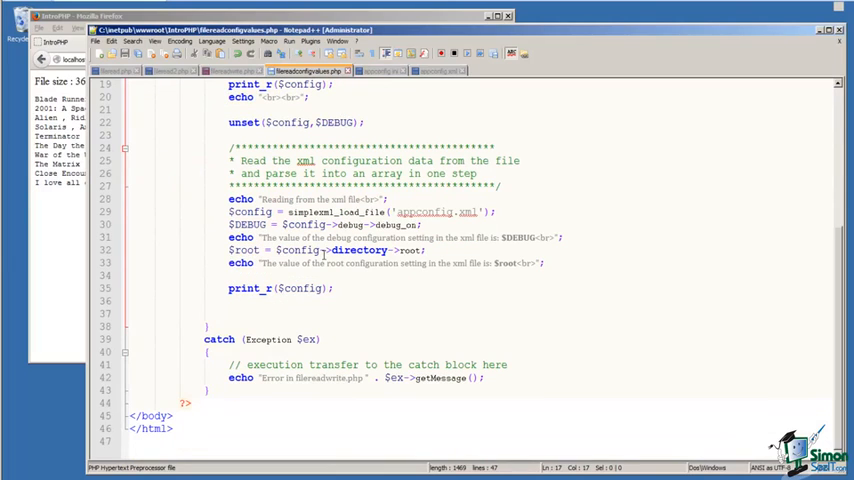
mouse_move(390, 172)
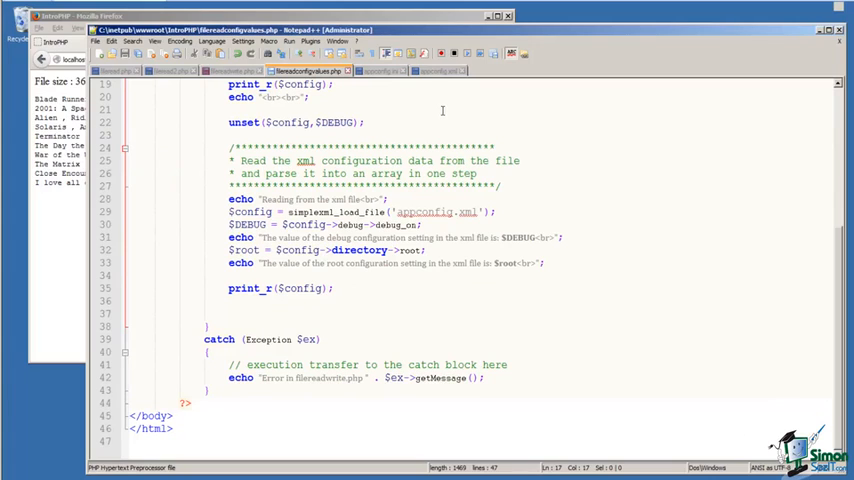
Scroll through the rest of the PHP script, past the XML-loading code, toward its output in Firefox
left_click(436, 70)
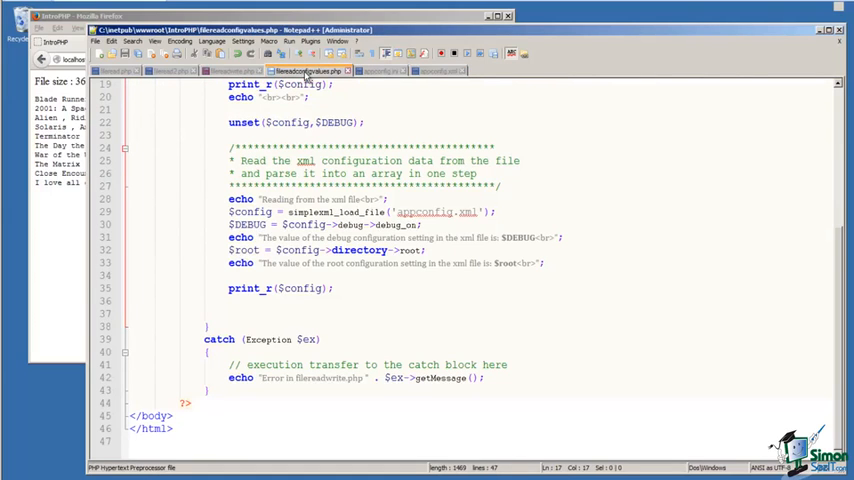
mouse_move(352, 300)
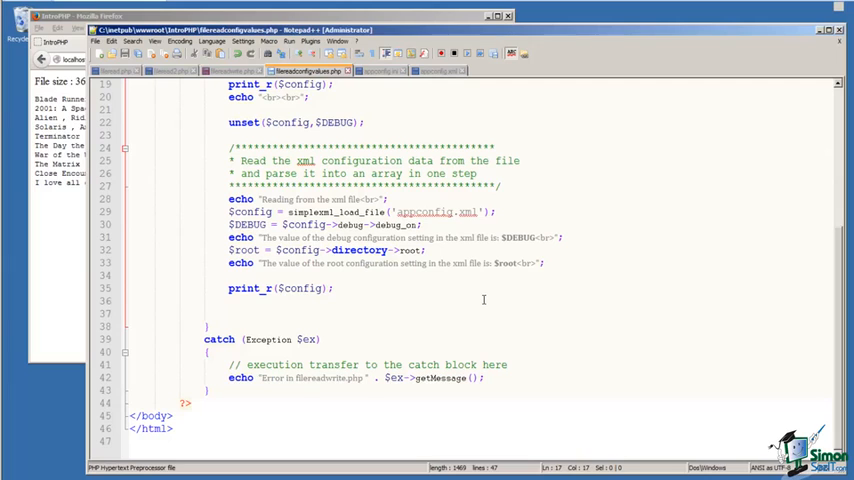
scroll("down", 3)
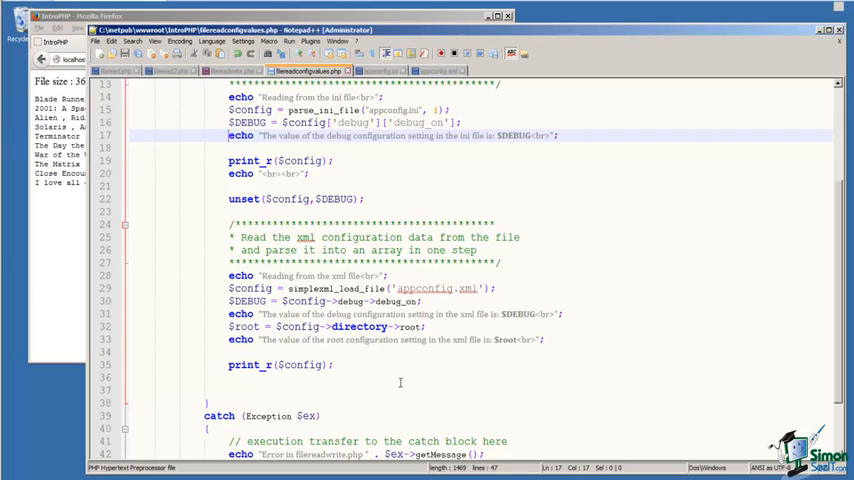
scroll("down", 3)
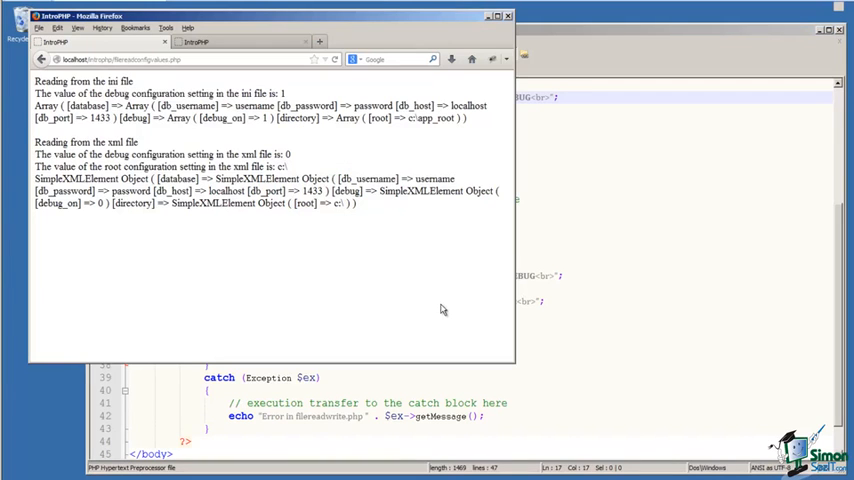
mouse_move(576, 332)
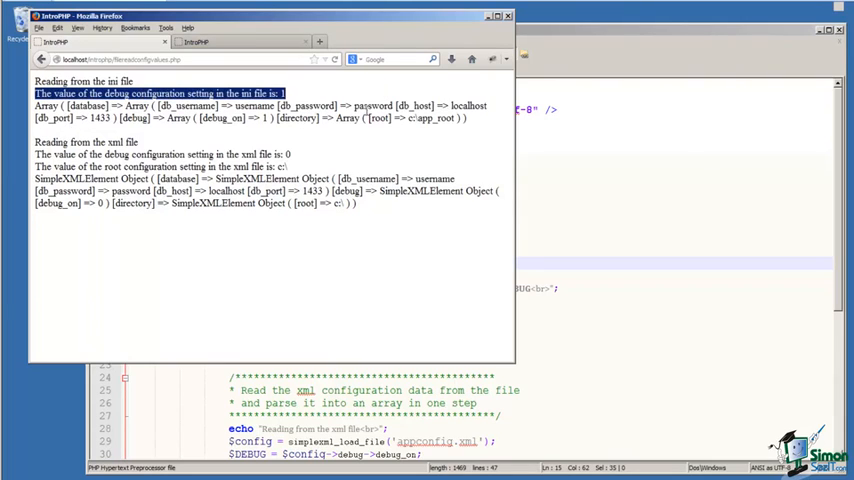
mouse_move(288, 252)
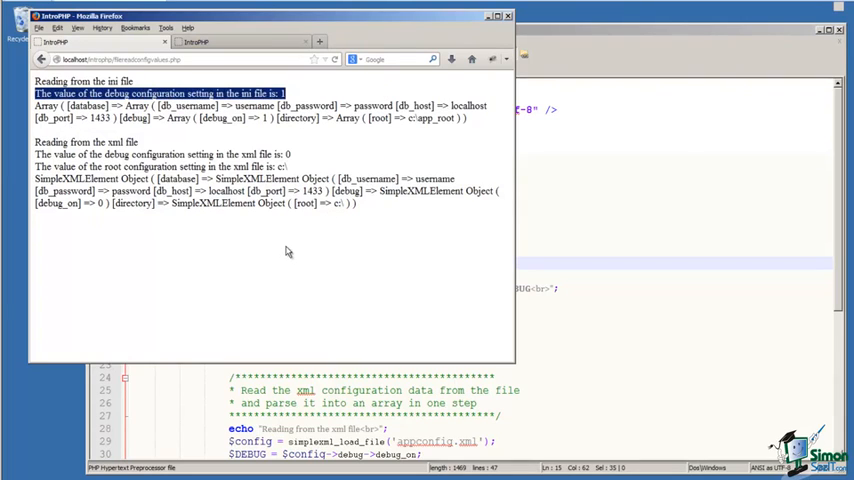
mouse_move(280, 252)
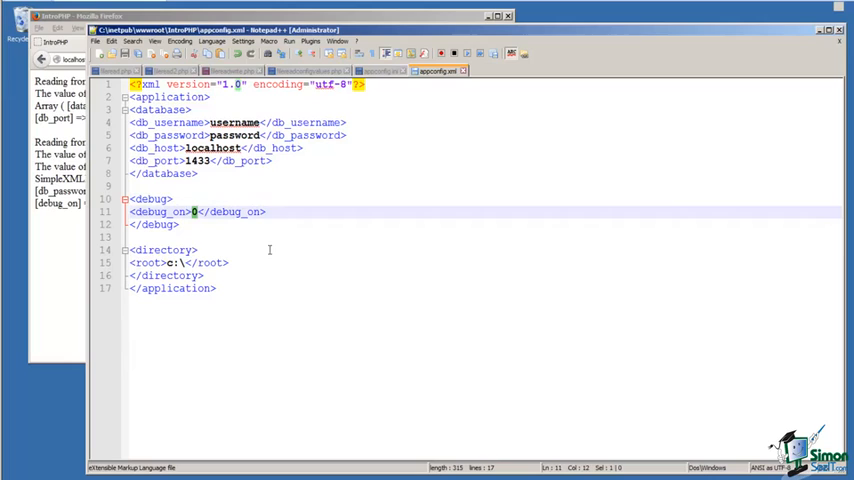
Switch to the appconfig.ini file showing debug_on set to 1
left_click(378, 70)
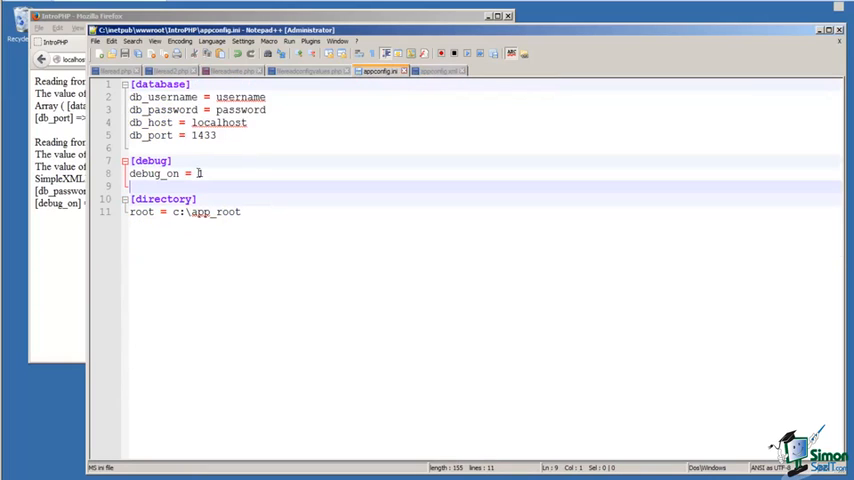
Check appconfig.xml's debug_on of 0, then return to the Firefox output page
left_click(436, 70)
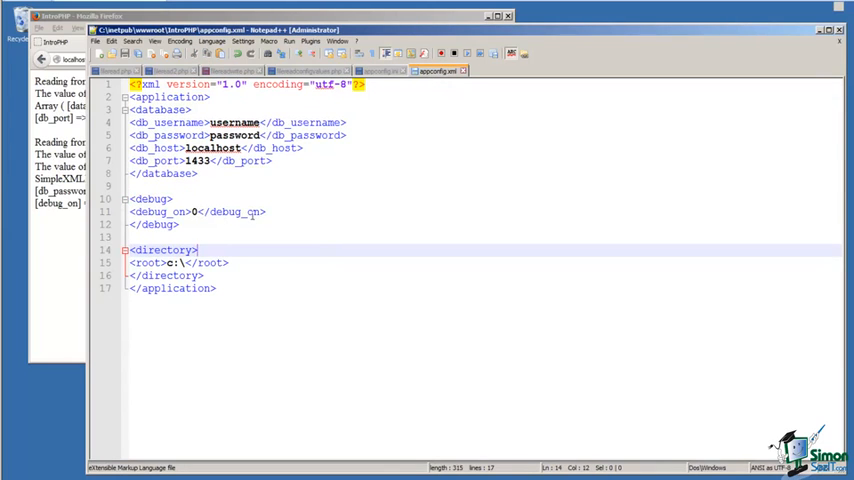
left_click(308, 70)
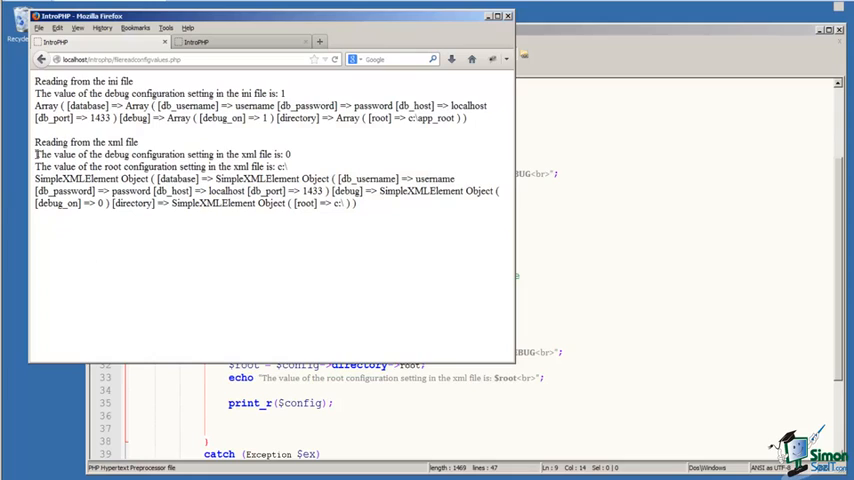
triple_click(160, 154)
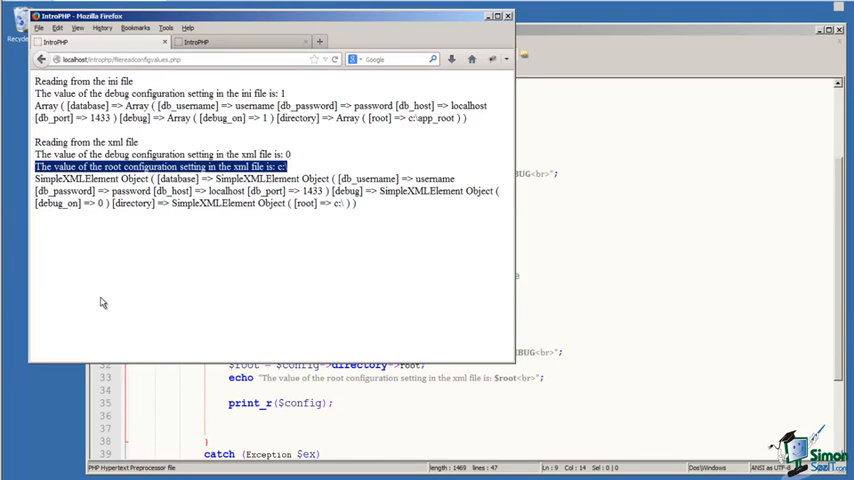
mouse_move(88, 248)
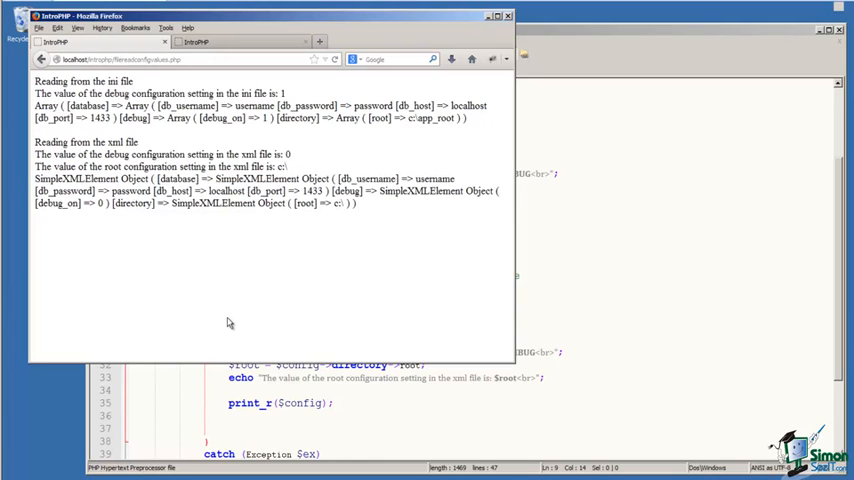
mouse_move(222, 318)
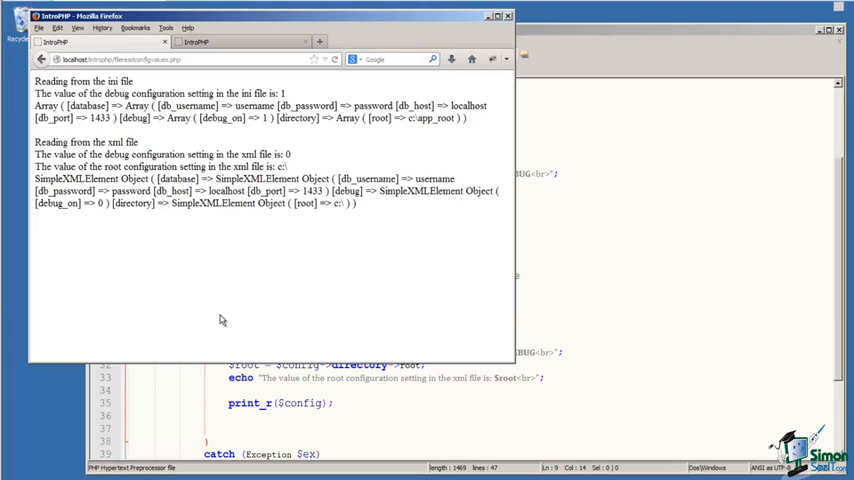
mouse_move(170, 292)
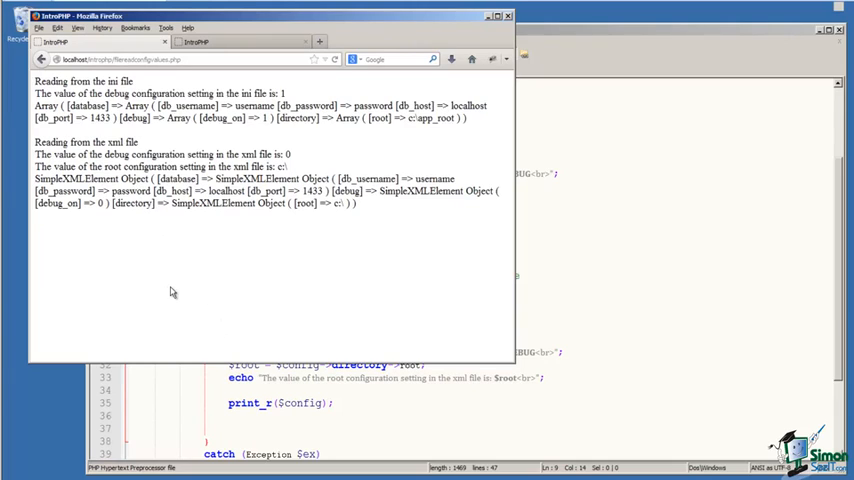
mouse_move(176, 292)
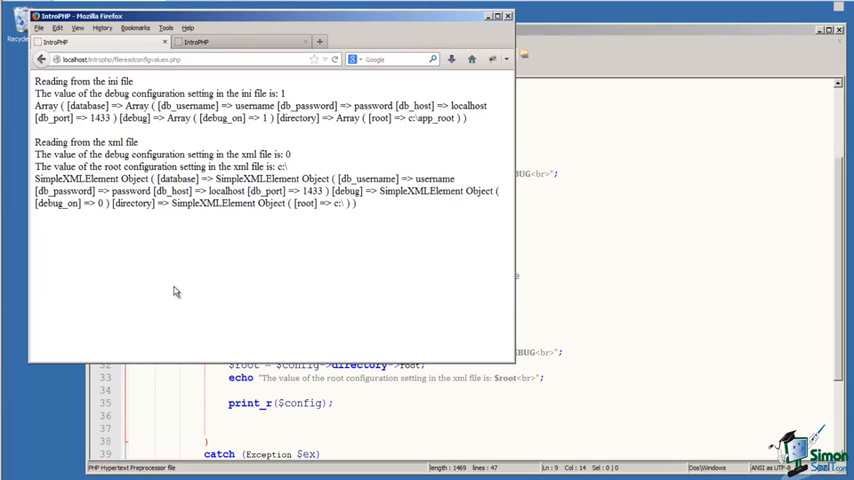
mouse_move(180, 284)
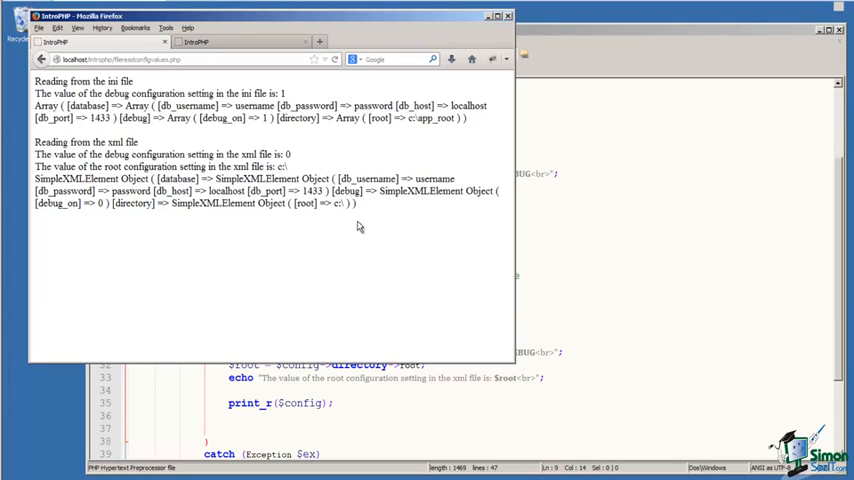
left_click_drag(34, 178, 356, 204)
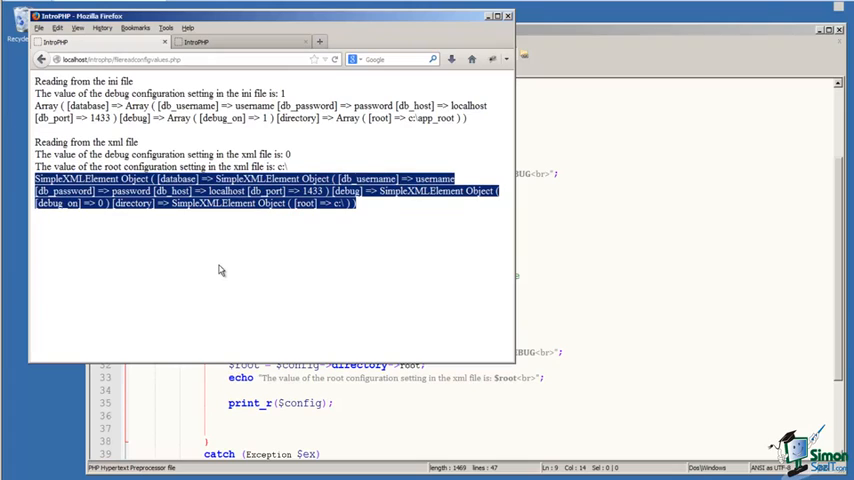
left_click(220, 270)
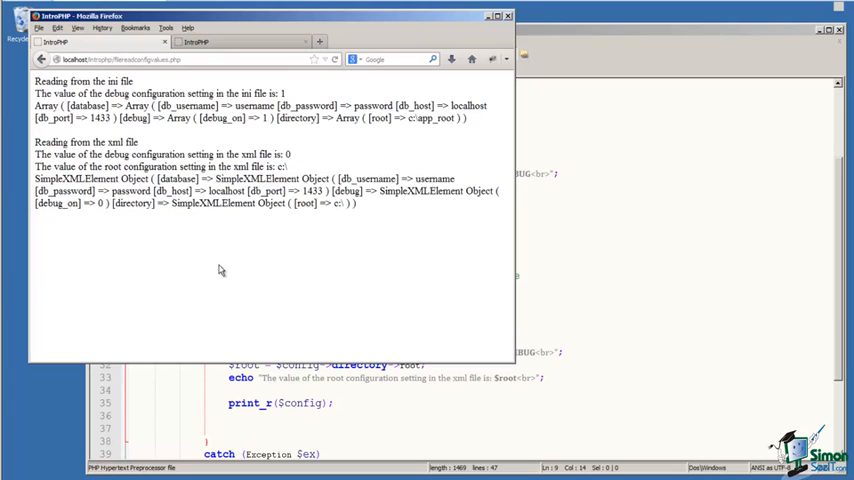